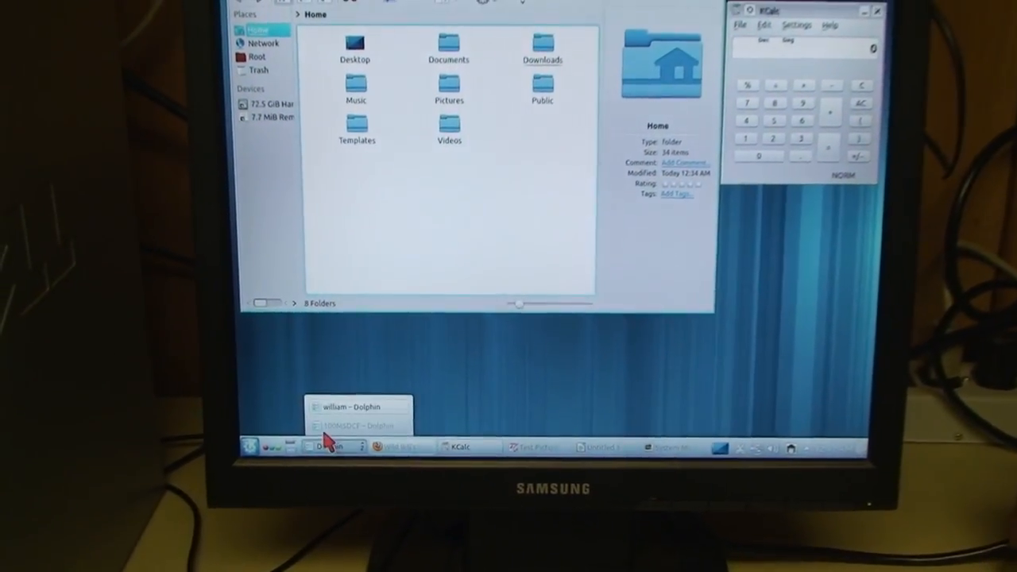
# Bring the 100MSDCF folder forward in Dolphin and preview DSC03708.JPG.
pyautogui.click(358, 425)
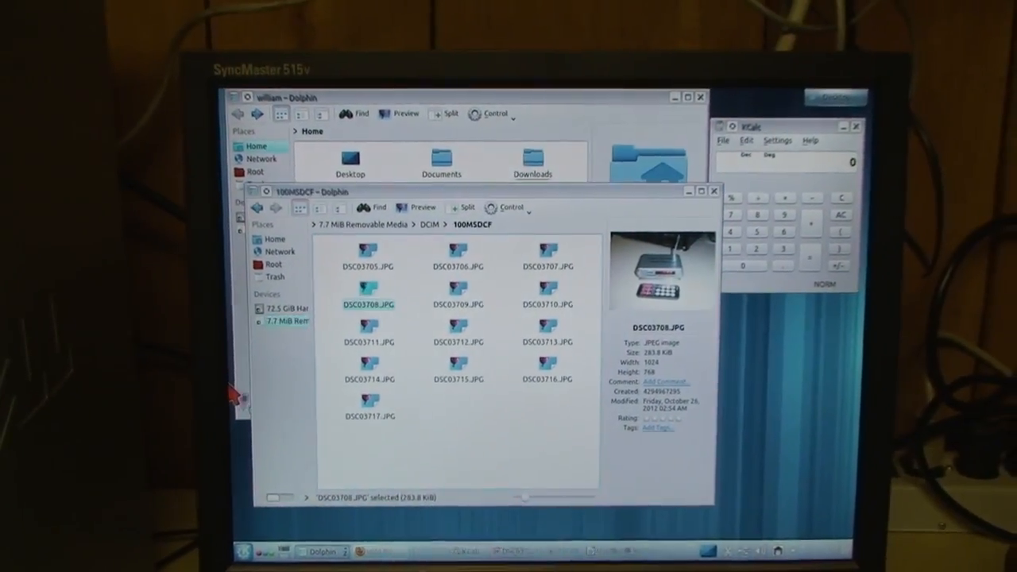
pyautogui.doubleClick(369, 305)
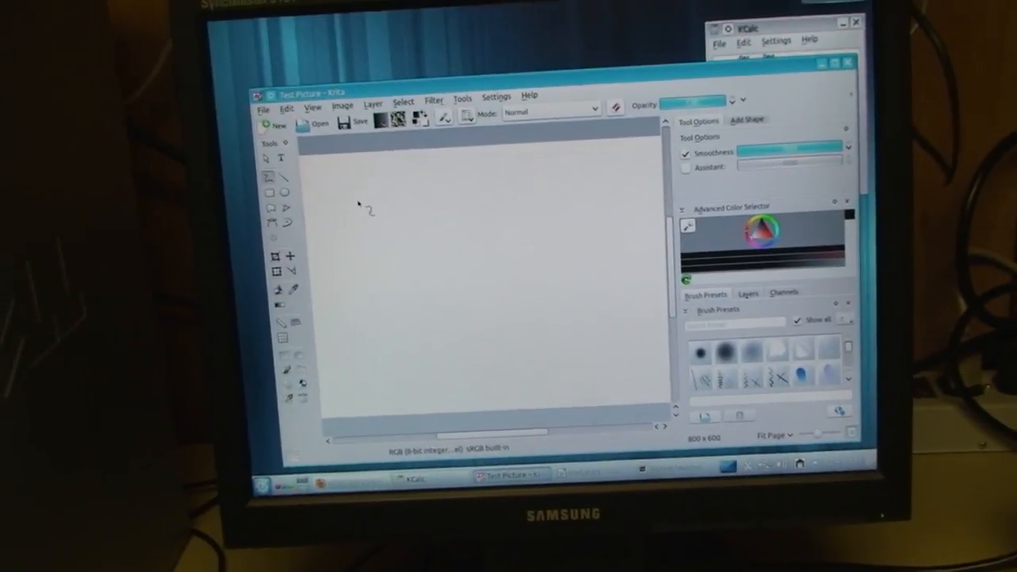
# Sketch a wavy line and a shape on Test Picture, then discard changes.
pyautogui.moveTo(374, 191); pyautogui.dragTo(627, 202)
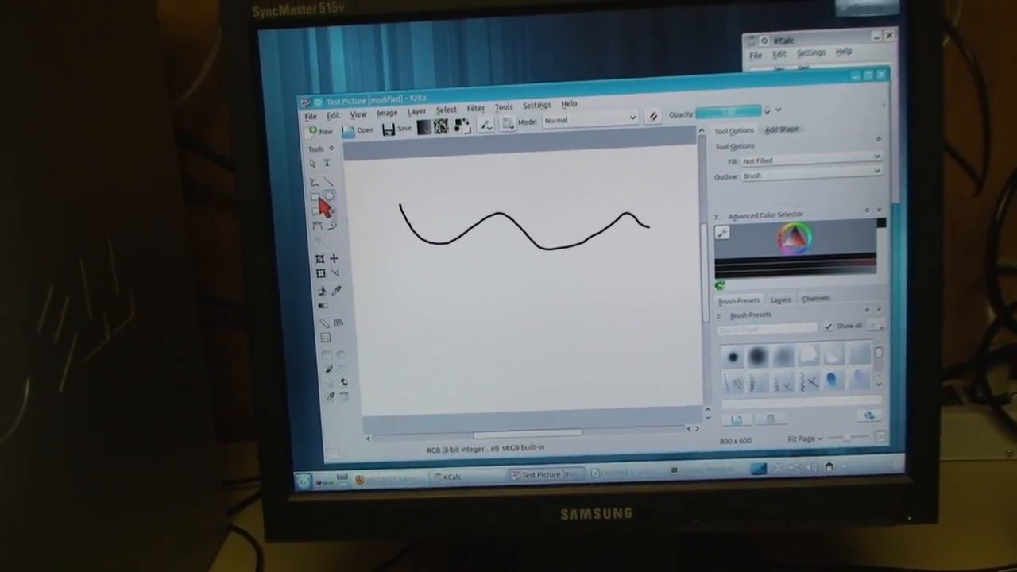
pyautogui.moveTo(404, 231); pyautogui.dragTo(537, 394)
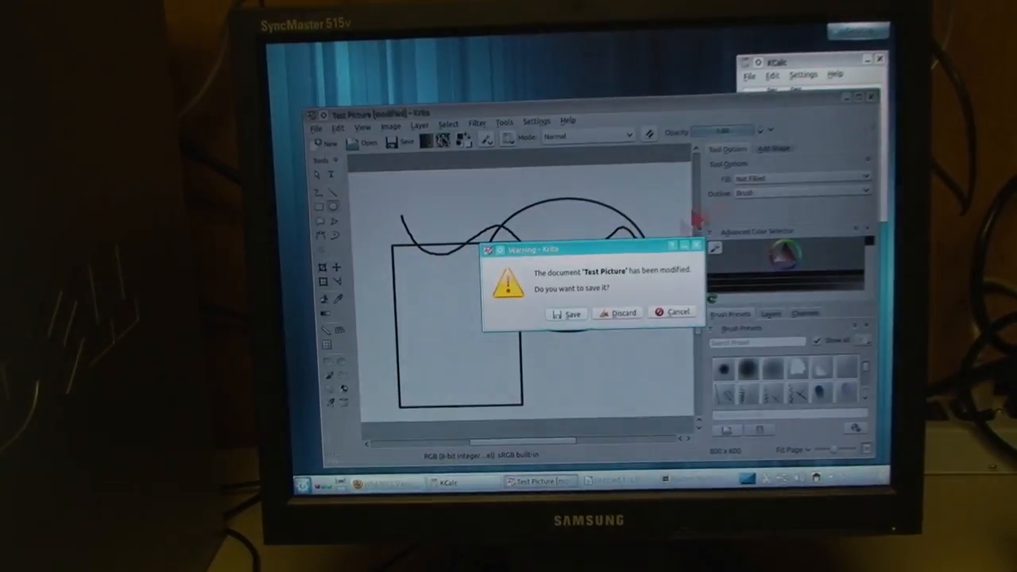
pyautogui.click(618, 311)
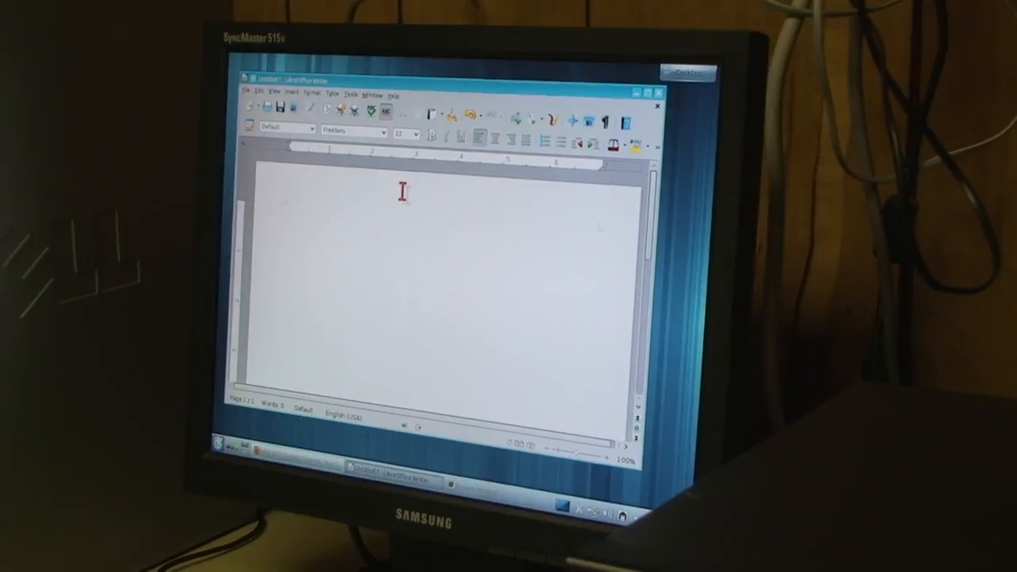
# Type the Lenovo keyboard review intro, ending 'I think it works pretty well. Don't you?'.
pyautogui.write("This is uxwbill's revi")
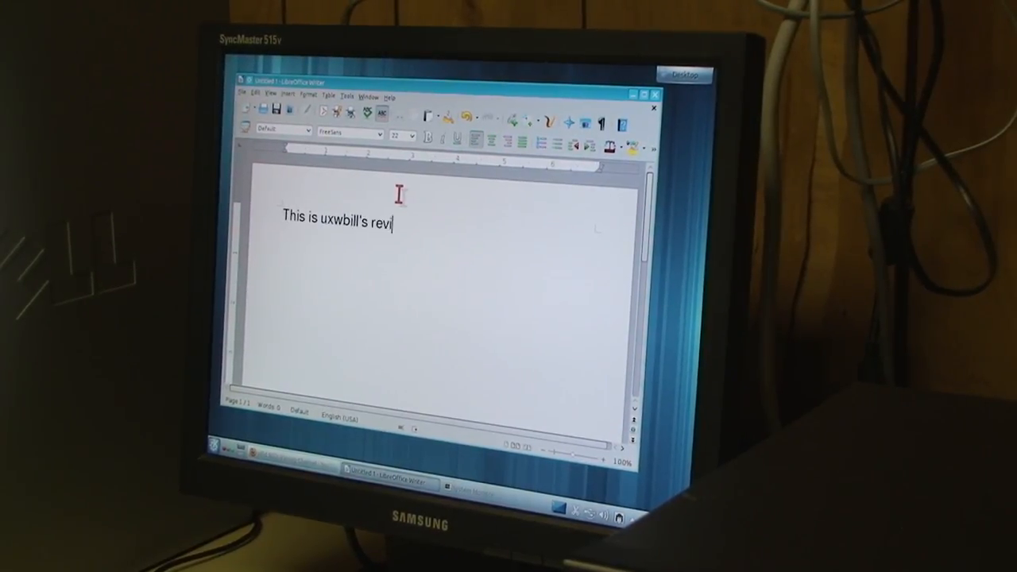
pyautogui.write('ew and unboxin')
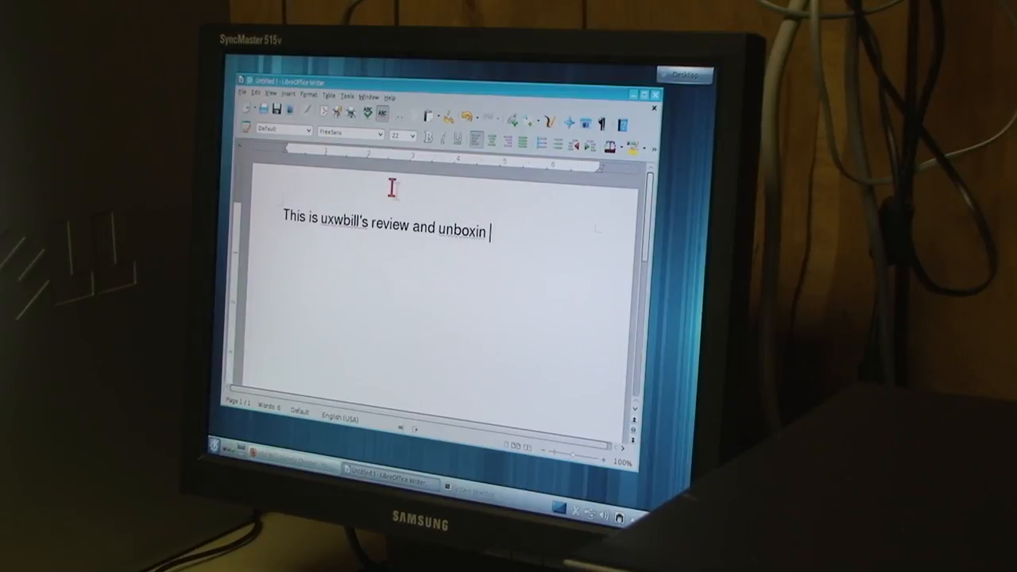
pyautogui.write('g of the Lenovo')
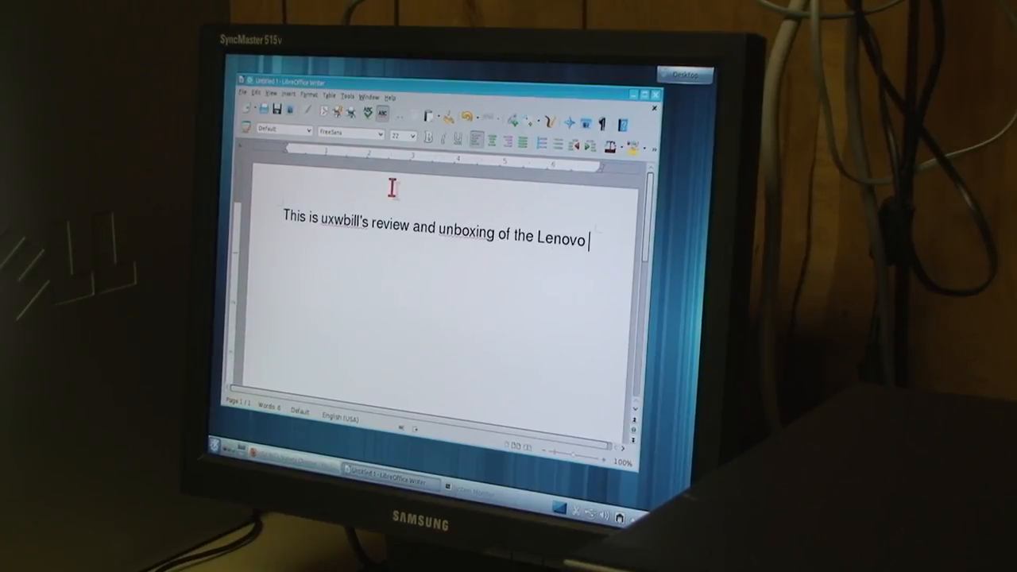
pyautogui.write('keyboard and p')
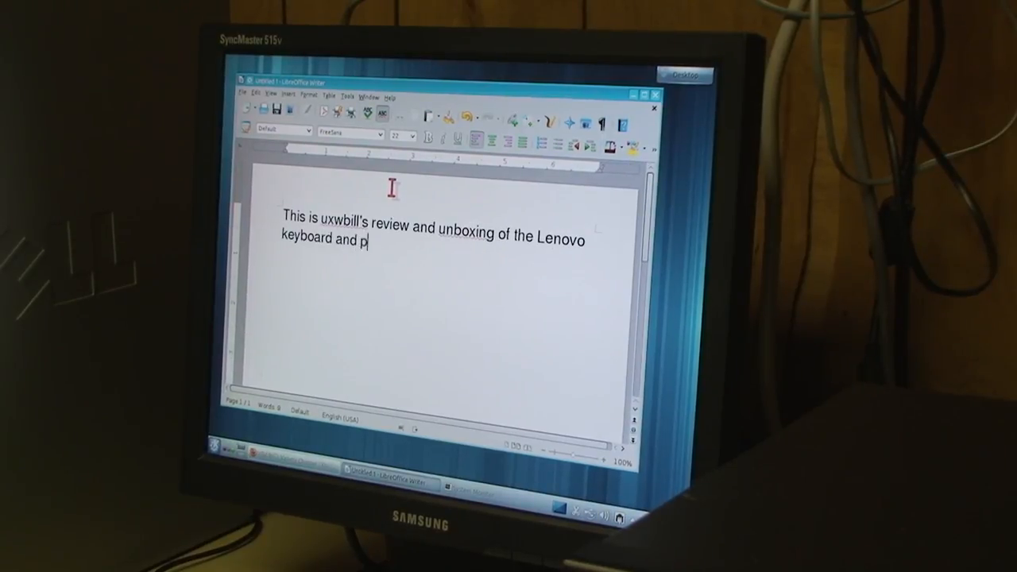
pyautogui.write('ointing device.')
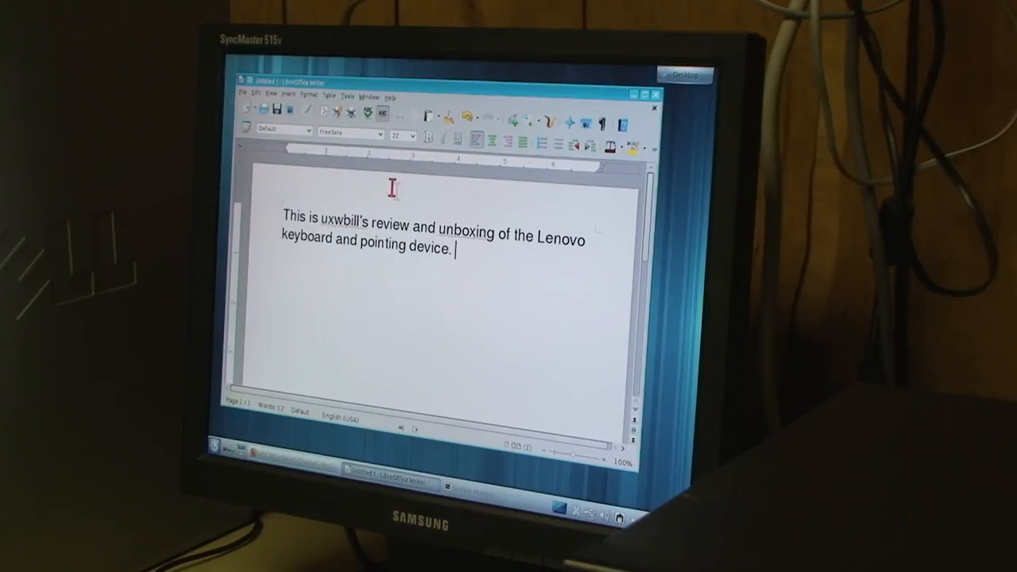
pyautogui.write('I think it work')
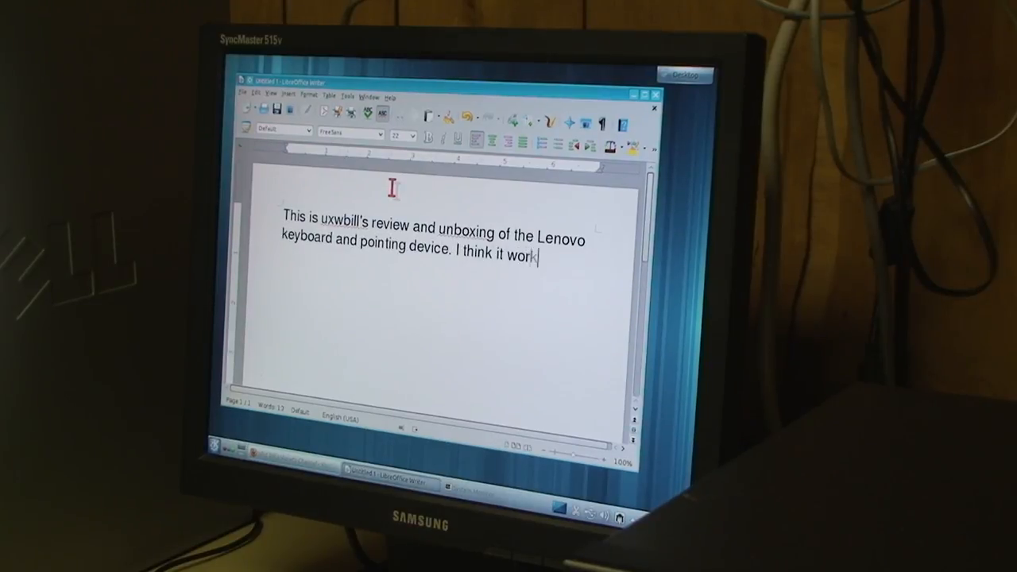
pyautogui.write('s pretty well. Do')
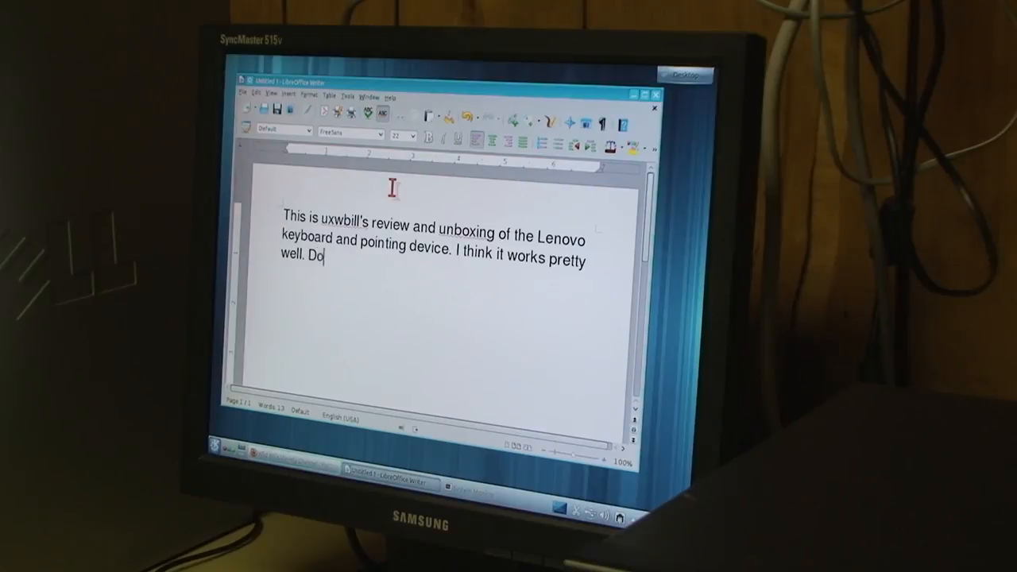
pyautogui.write("n't you?")
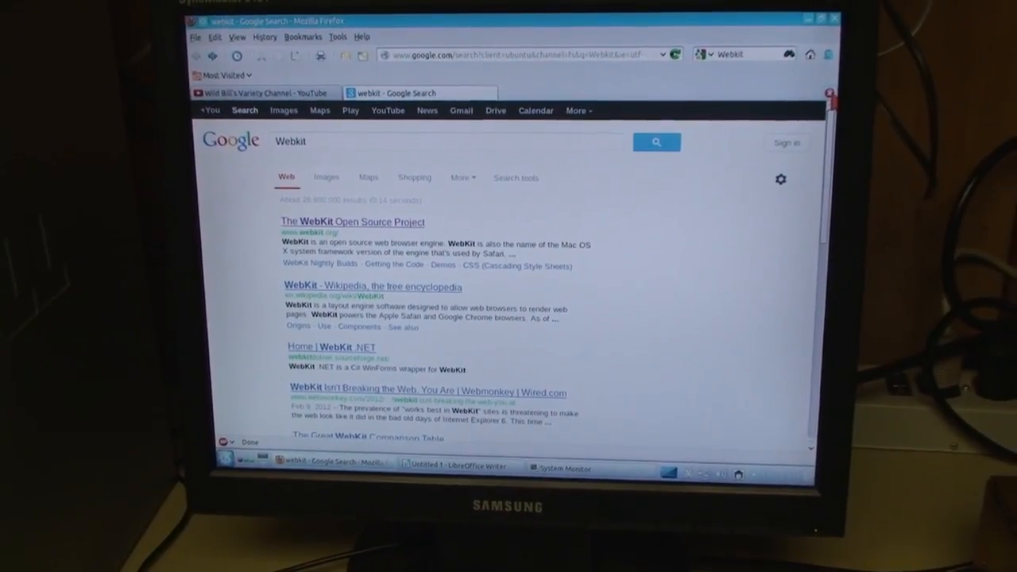
# Follow the WebKit result to webkit.org, the Surfin' Safari blog, then Project Goals.
pyautogui.click(352, 222)
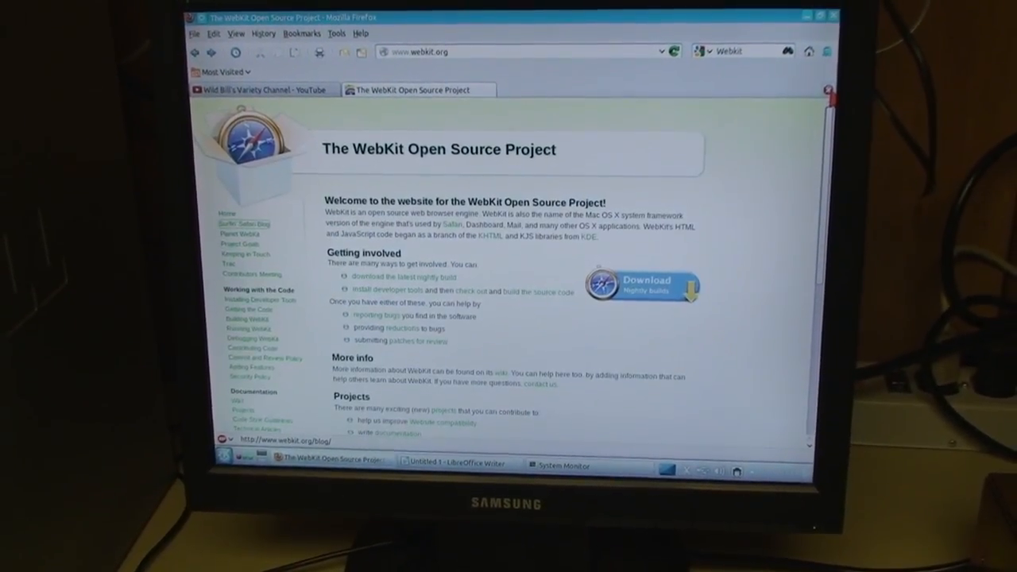
pyautogui.click(245, 223)
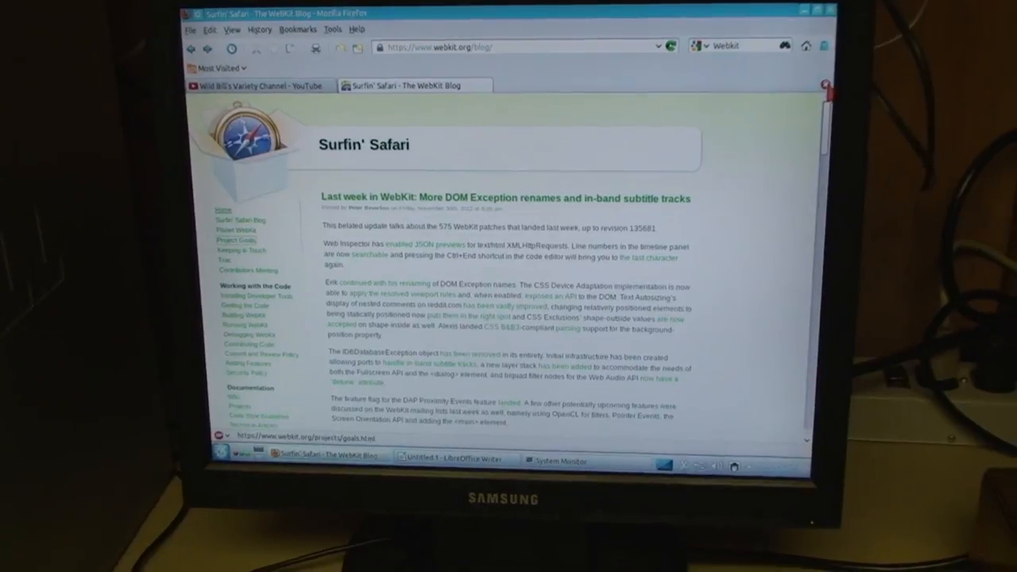
pyautogui.click(233, 239)
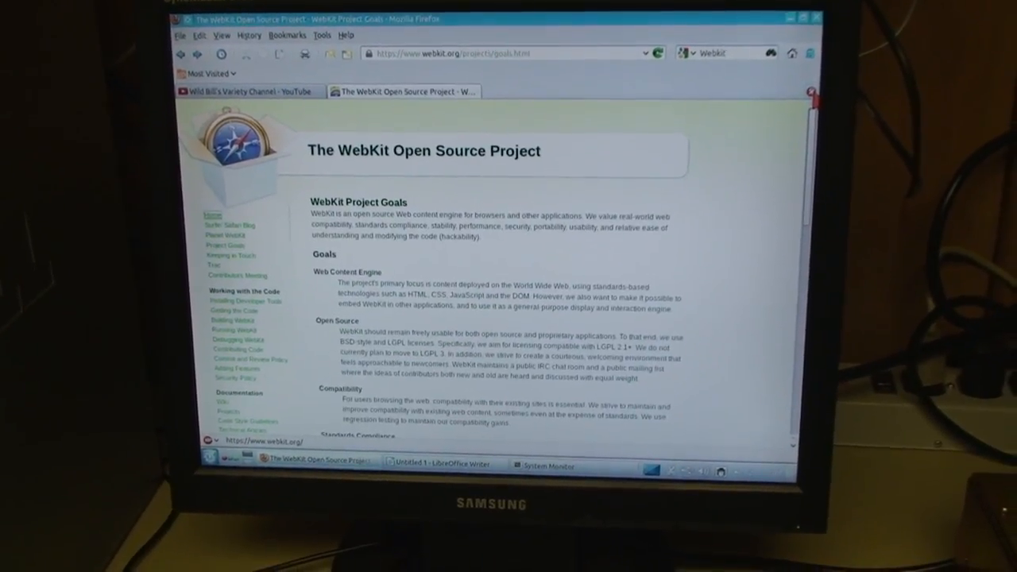